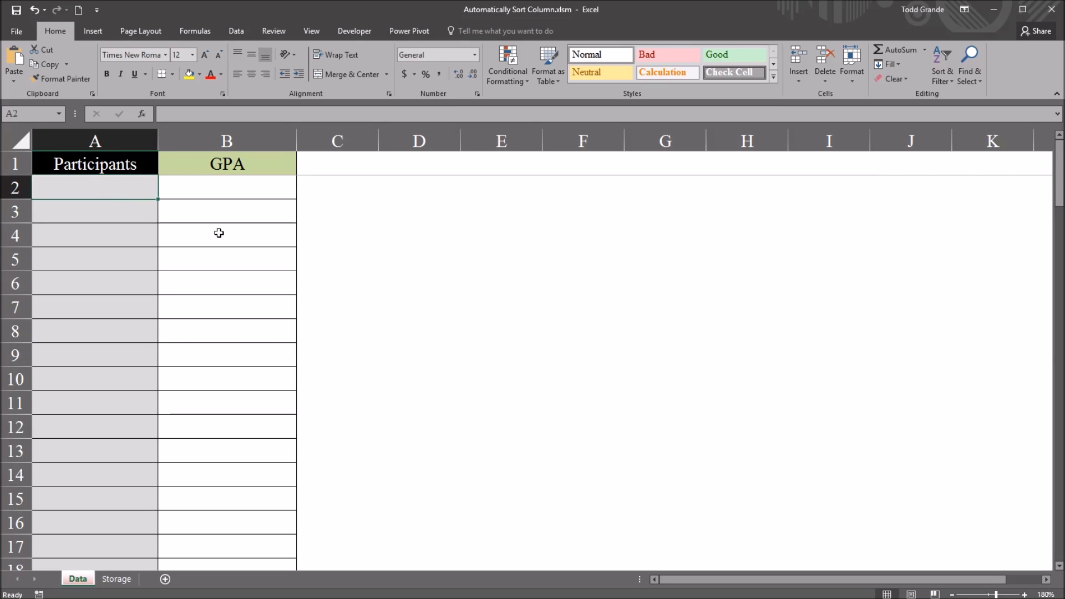
{"action": "mouse_move", "coordinate": [167, 194]}
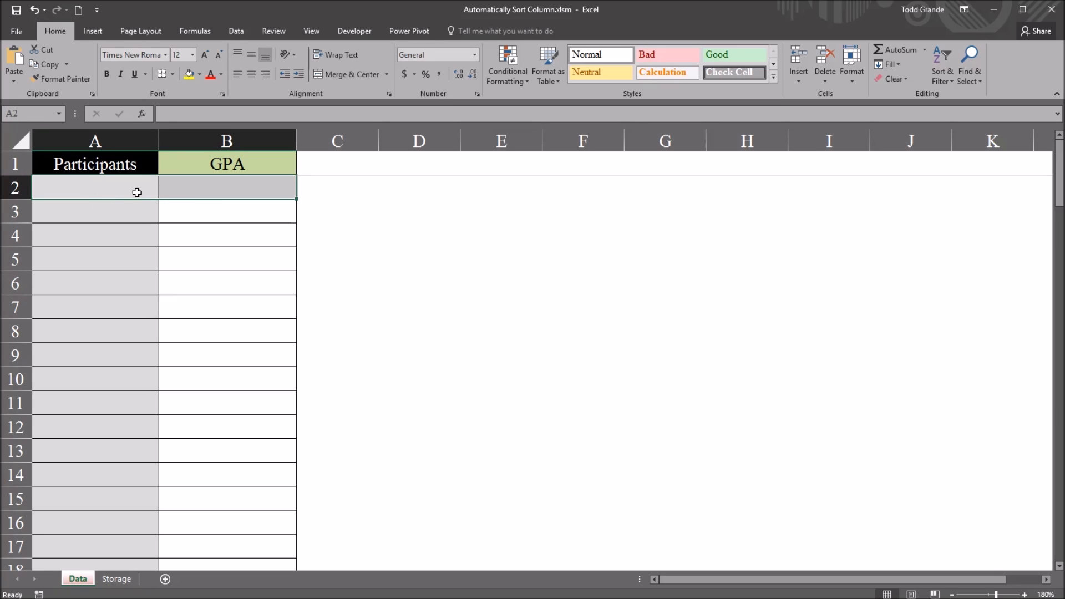
Begin typing the first participant number, 100, in cell A2.
{"action": "type", "text": "1001"}
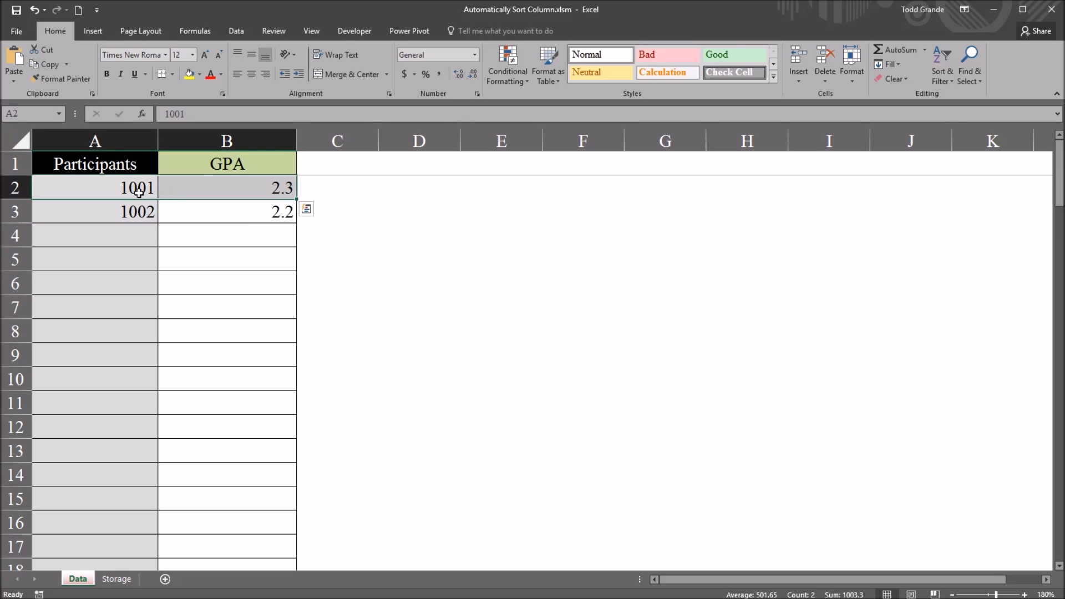
Select a cell in the table to continue entering participants 1001 and 1002.
{"action": "left_click", "coordinate": [94, 211]}
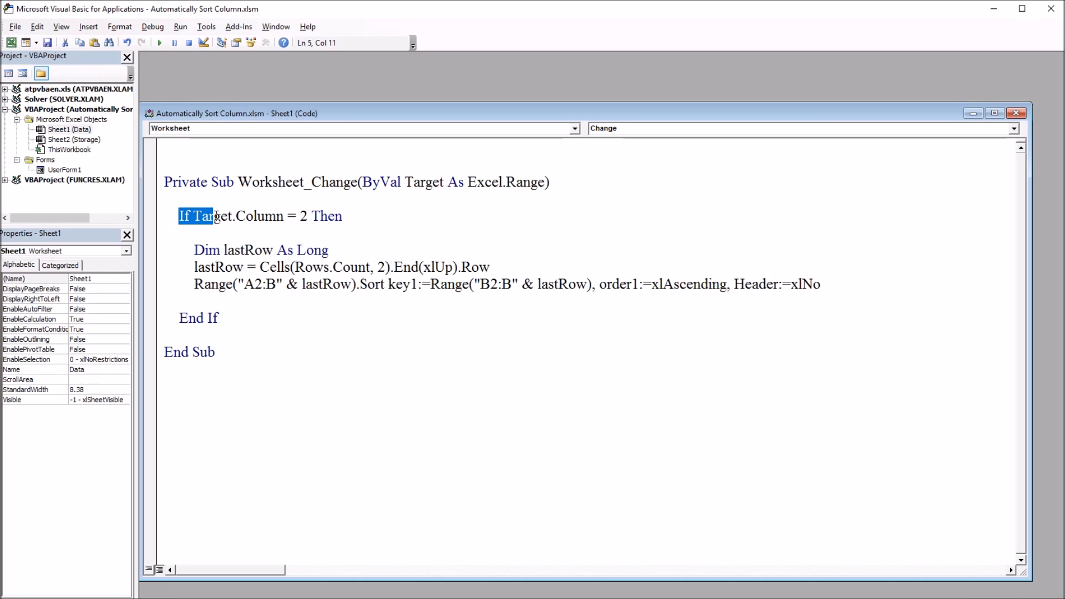
{"action": "double_click", "coordinate": [218, 266]}
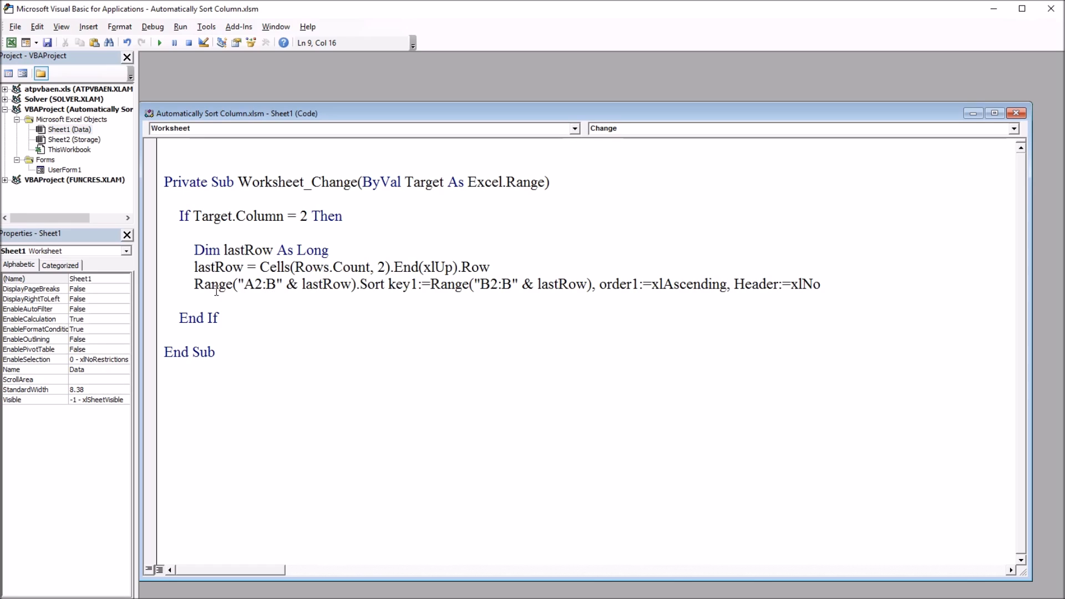
{"action": "left_click_drag", "start_coordinate": [388, 284], "coordinate": [587, 284]}
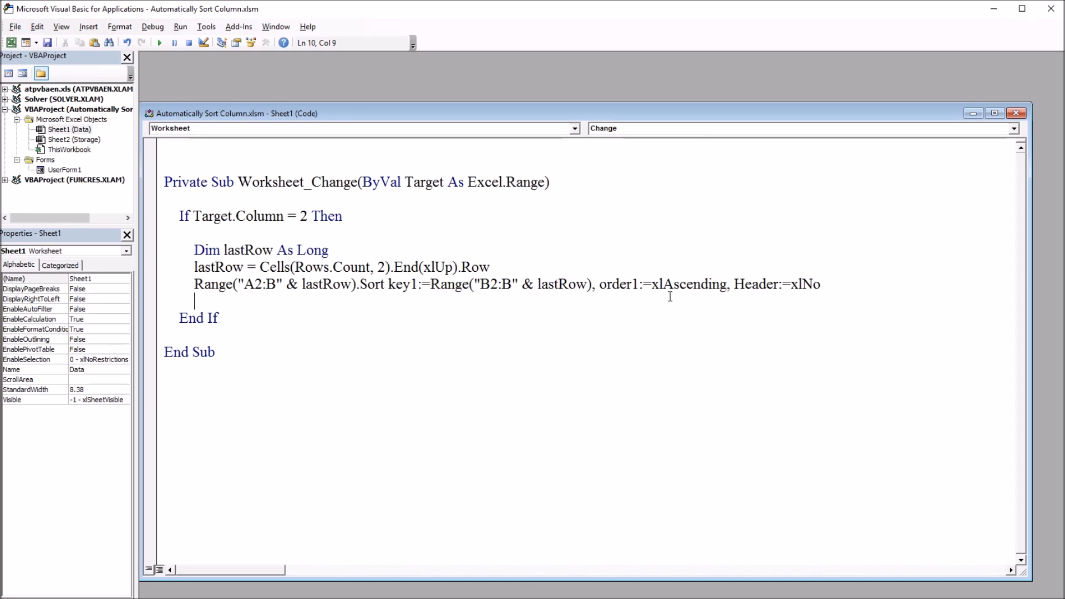
{"action": "double_click", "coordinate": [260, 284]}
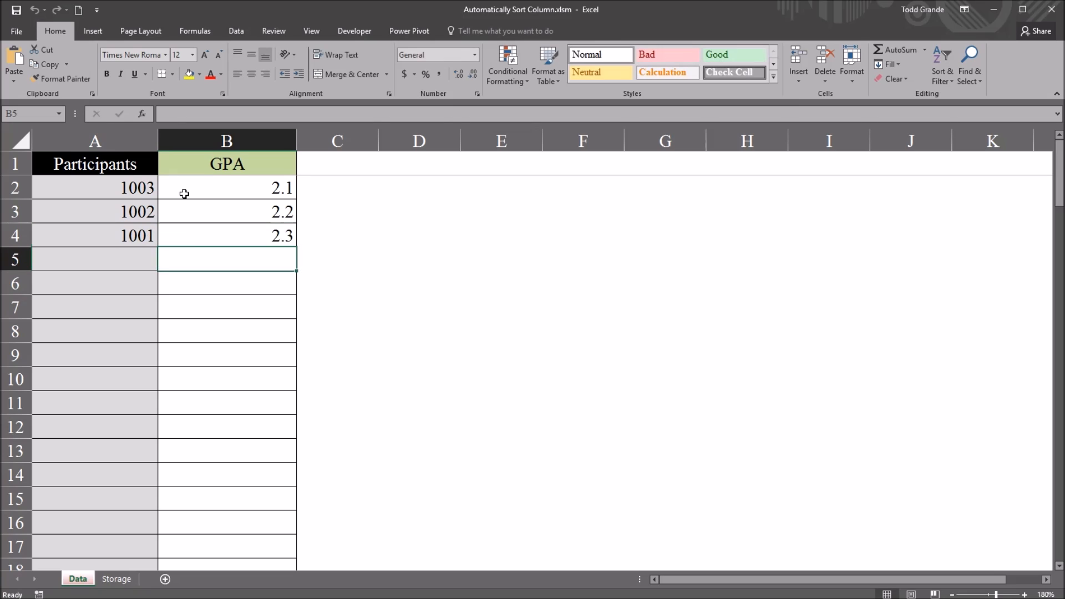
Type 2 to start participant 1004's GPA value in column B.
{"action": "type", "text": "2"}
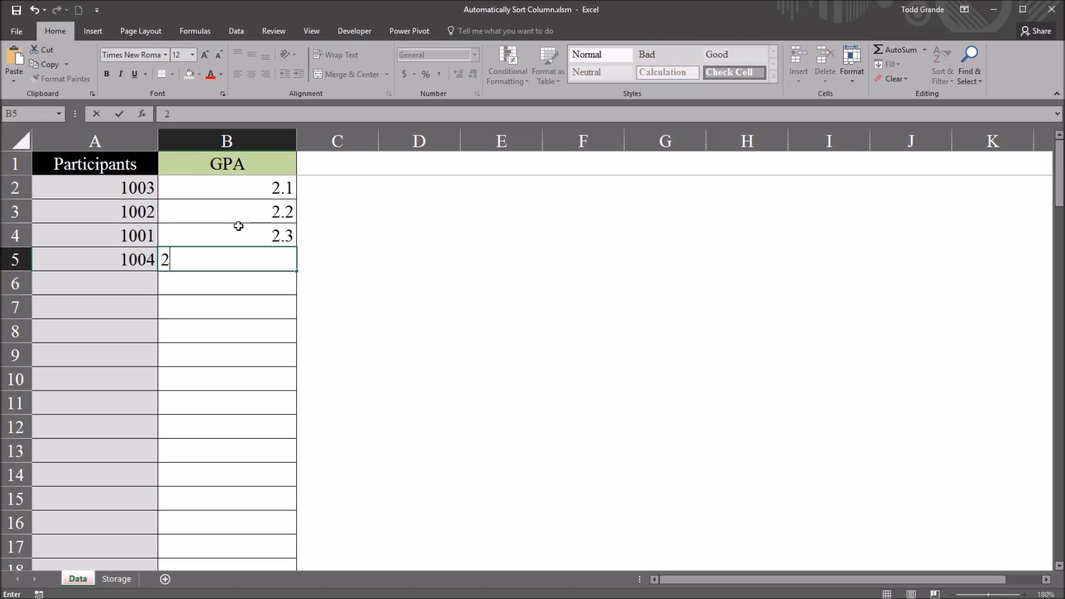